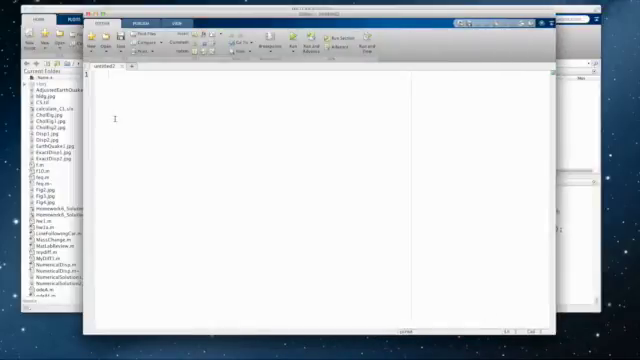
# - Define x as the column vector [1; 2; 3; 4; 5]
pyautogui.write('x=')
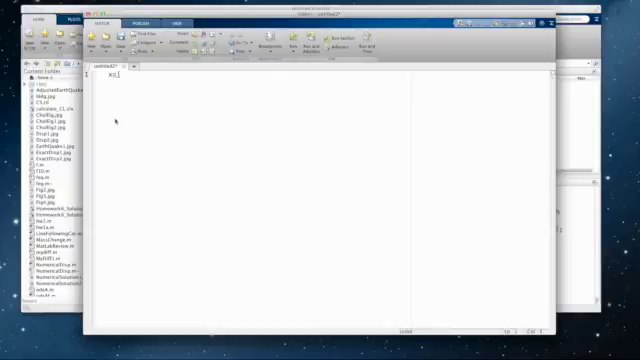
pyautogui.write('[1]')
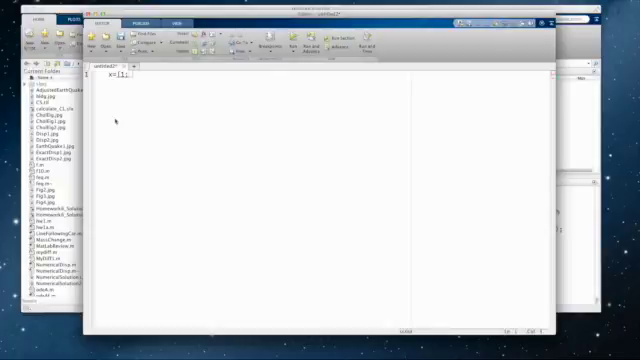
pyautogui.write('2;')
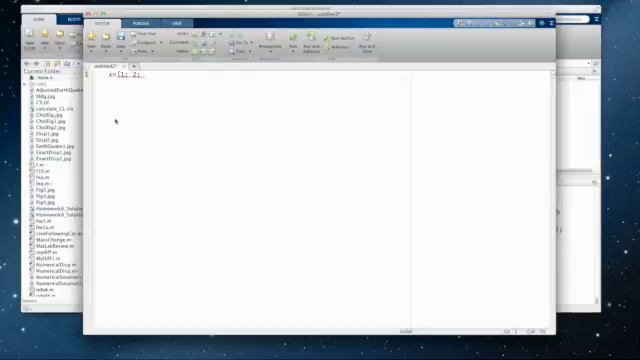
pyautogui.write('3; 4; 5')
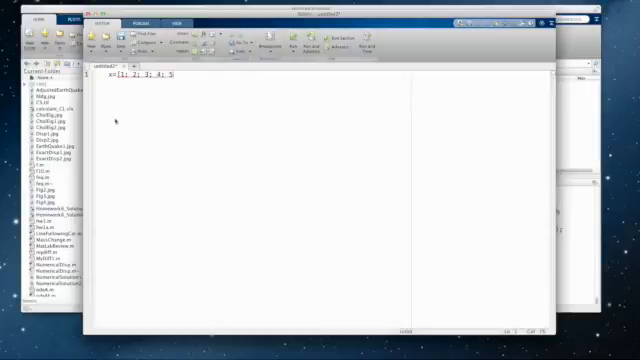
pyautogui.write('];')
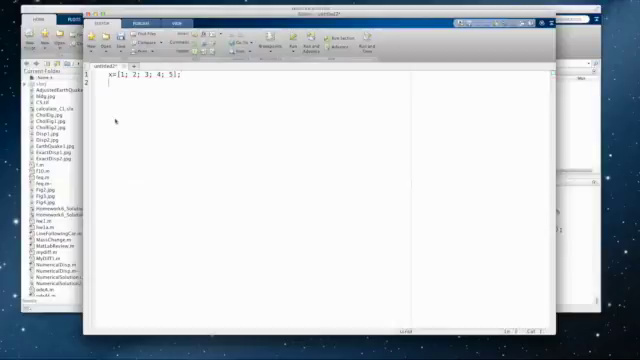
# - Define y as the column vector [5; 7; 15; 12; 17]
pyautogui.write('y=[')
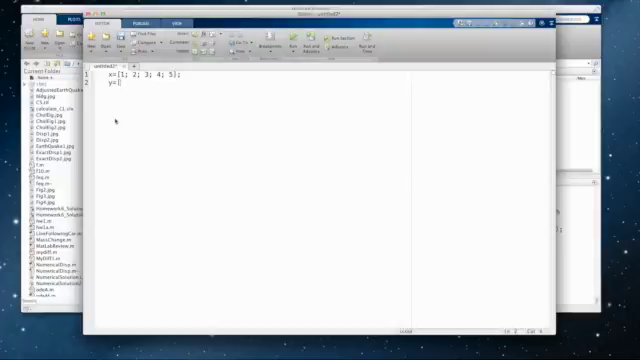
pyautogui.write('5;')
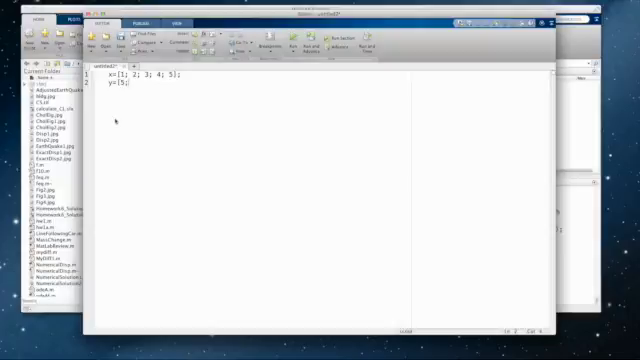
pyautogui.write('7; 13')
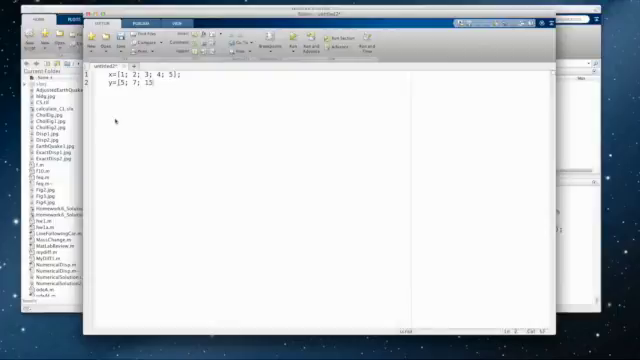
pyautogui.write(';1')
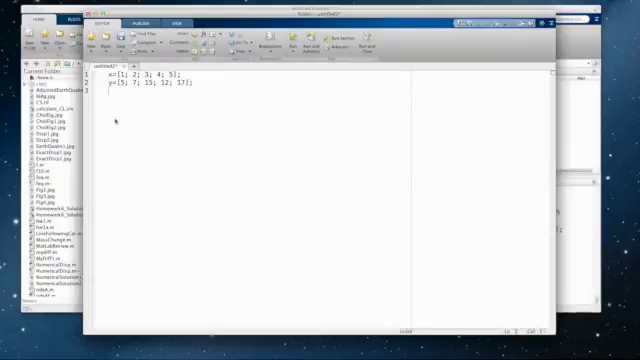
# - Start a plot(x,y,'+') command on line 3
pyautogui.write('plot(')
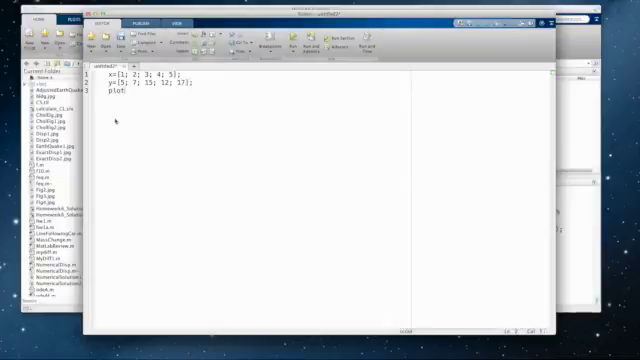
pyautogui.write('x,')
pyautogui.write('Class3')
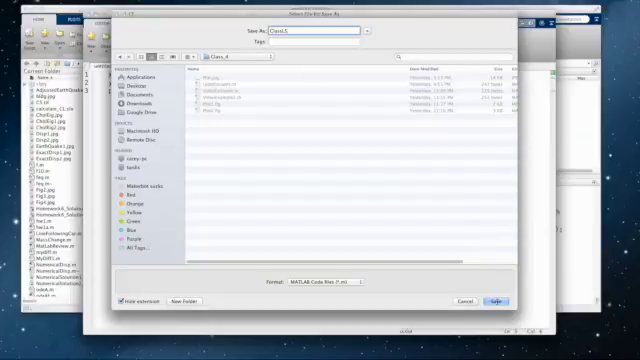
# - Save the script as ClassLS and run it to plot the five data points
pyautogui.click(498, 299)
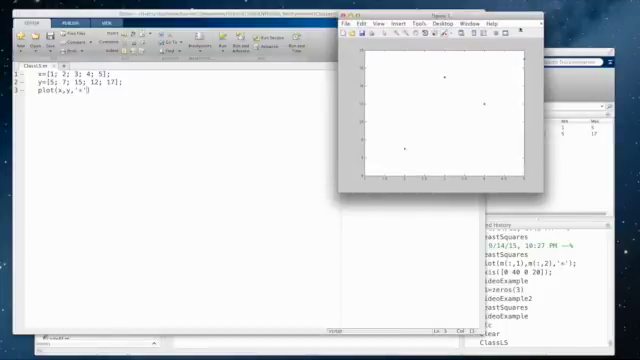
pyautogui.moveTo(469, 100)
pyautogui.write(';')
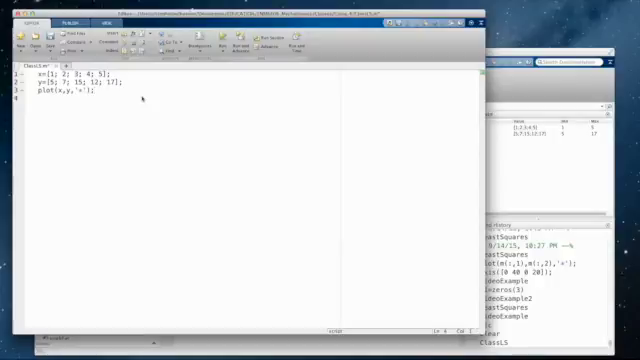
# - Limit the axes with axis([0 5 0 20]) and hold the plot
pyautogui.write('axis')
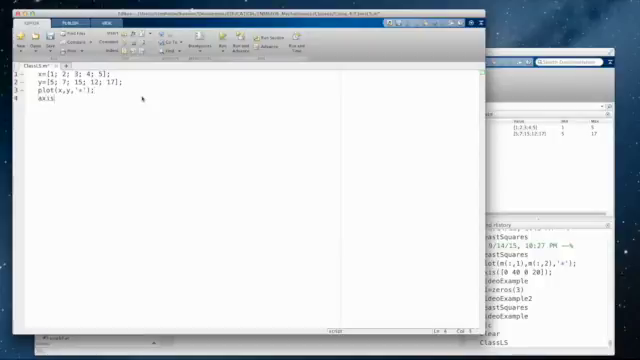
pyautogui.write('(')
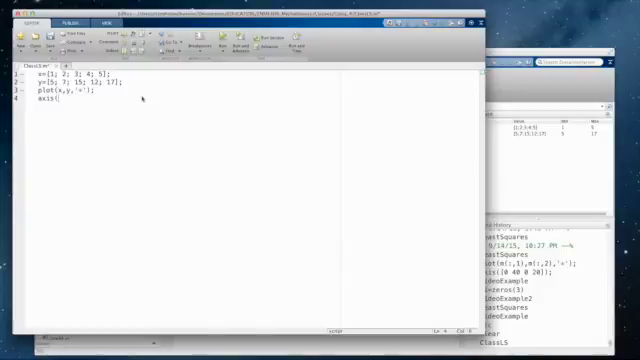
pyautogui.write('[0 5 0 20]);')
pyautogui.write('hold;')
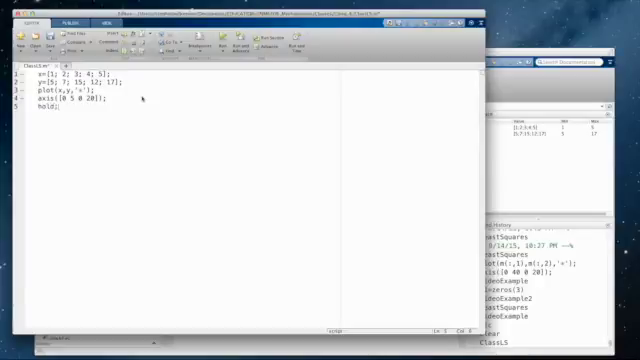
# - Create the 2-by-2 zero matrix A1=zeros(2)
pyautogui.write('A')
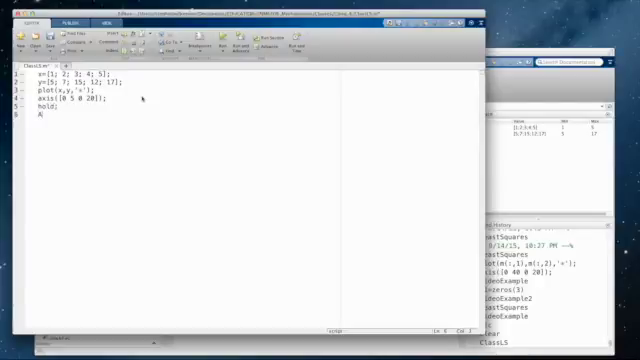
pyautogui.write('1')
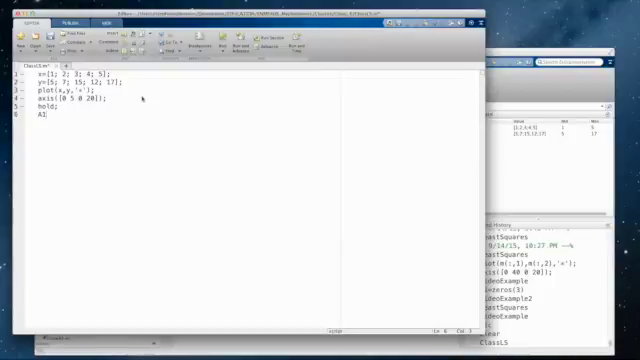
pyautogui.write('=[')
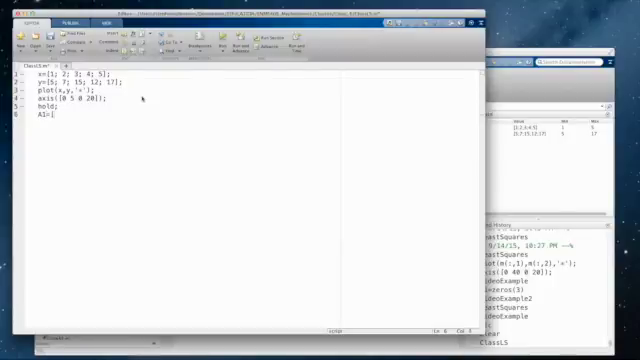
pyautogui.write('zeros(2);')
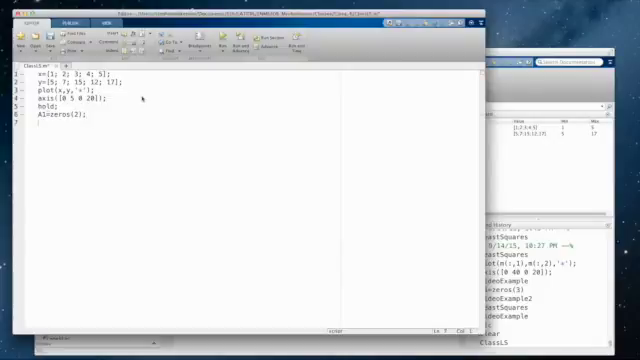
# - Write a for i = 1:5 loop setting A1(i,1)=x(i) and A1(i,2)=1.0
pyautogui.write('for')
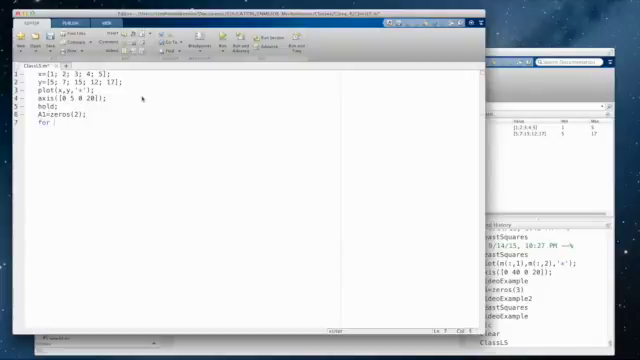
pyautogui.write('i')
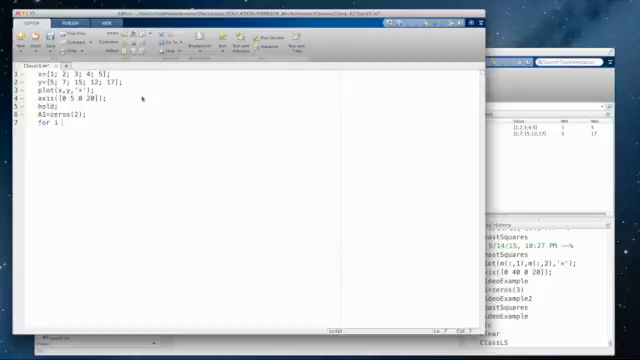
pyautogui.write('= 1:5')
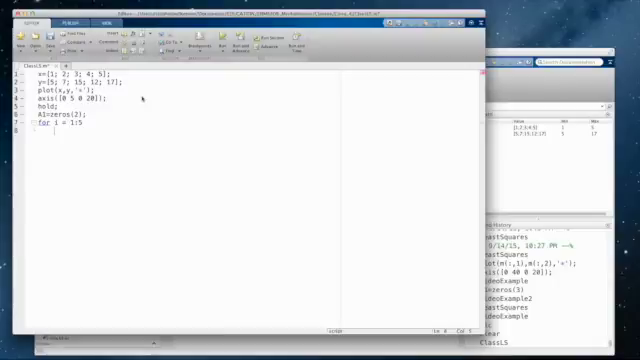
pyautogui.write('A1')
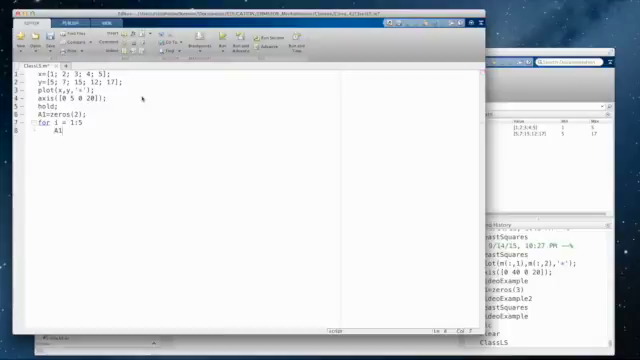
pyautogui.write('(i,1')
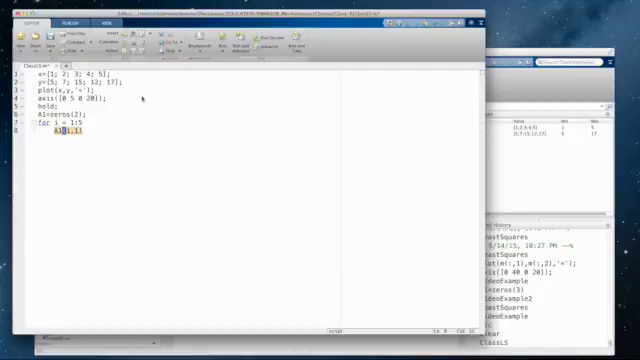
pyautogui.write('=x(i);')
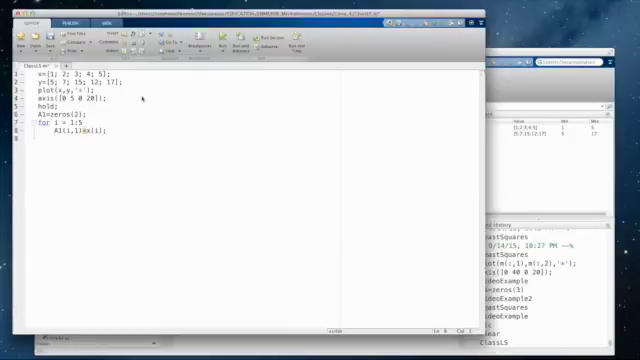
pyautogui.write('A1')
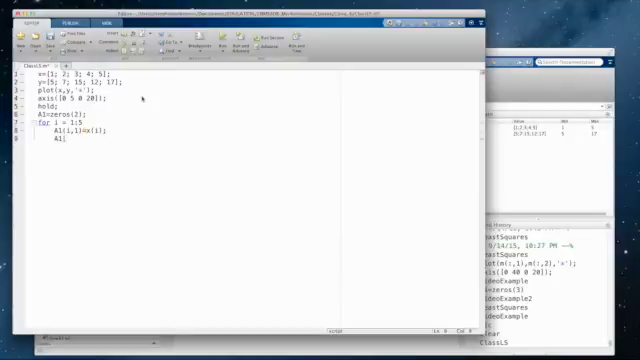
pyautogui.write('(i,2)')
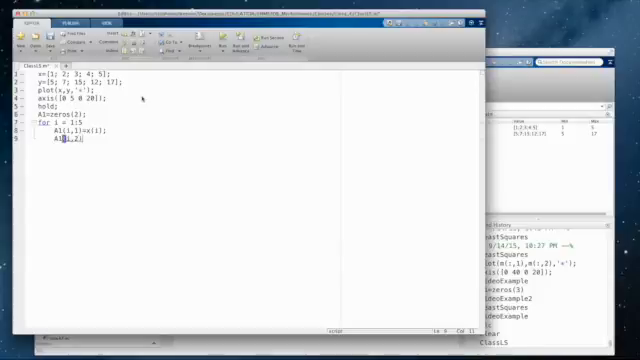
pyautogui.write('=1.0;')
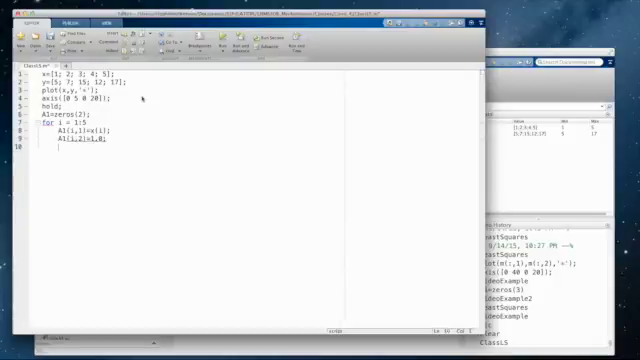
pyautogui.write('end')
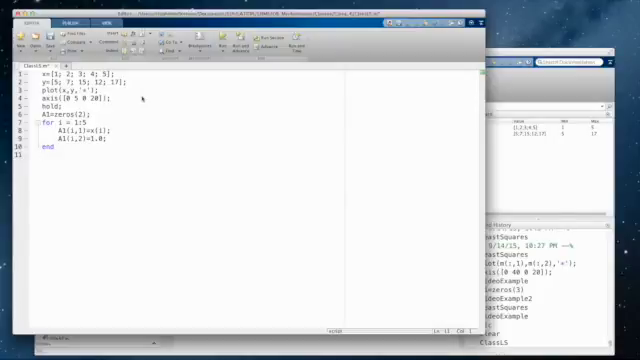
# - Add r=inv(A1'*A1)*(A1'*y), t=[0 5], and y1=r(1)*t+r(2)
pyautogui.write('f')
pyautogui.write("r=inv(A1'*A1)*(A1'*y);")
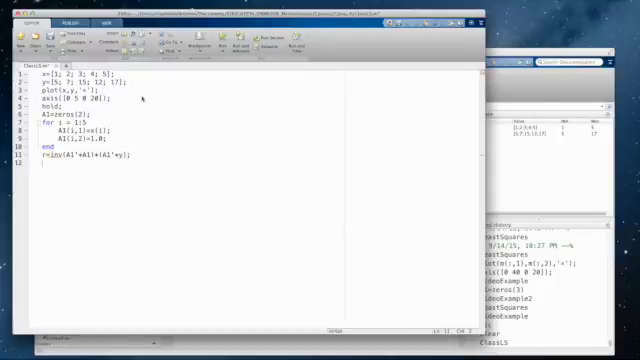
pyautogui.write('t=[0 5];')
pyautogui.write('y')
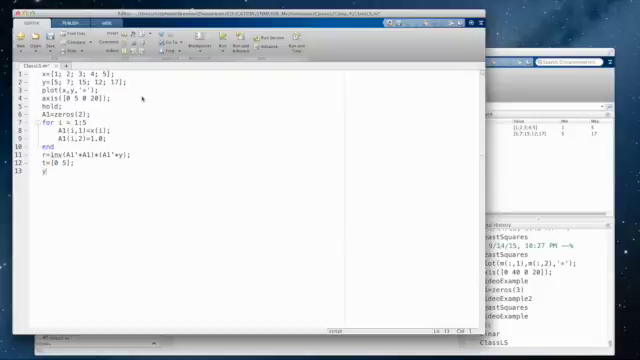
pyautogui.write('1=')
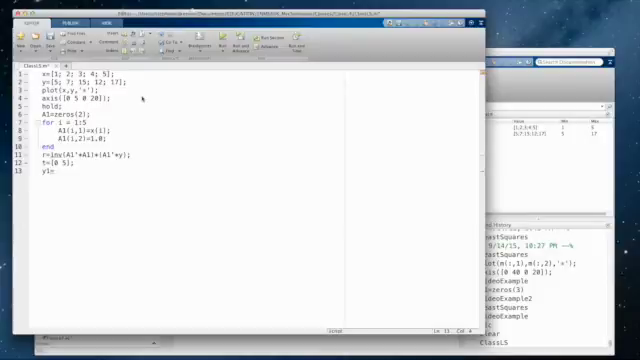
pyautogui.write('r(1)+')
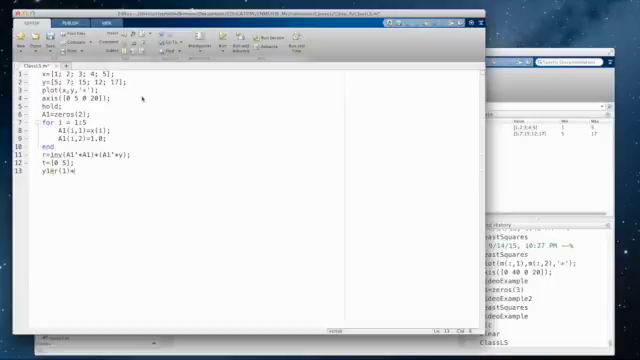
pyautogui.write('t')
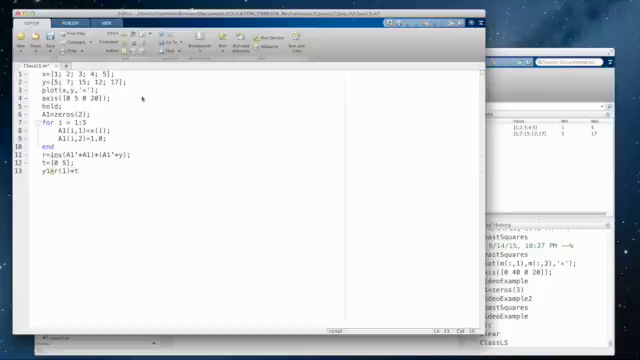
pyautogui.write('+r')
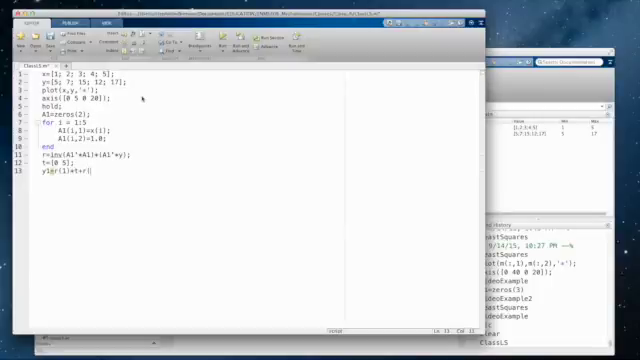
pyautogui.write('(2);')
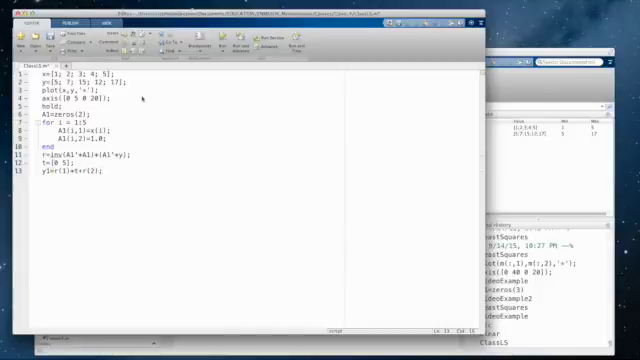
# - Plot the fitted line in red and switch A1's columns to x(i)^2 and x(i)
pyautogui.write("plot(t,y1,'r');")
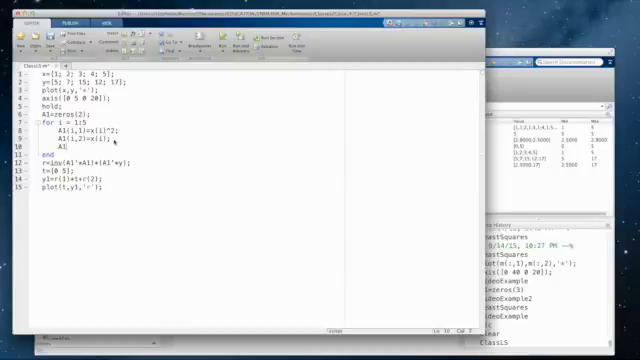
# - Set A1(i,3)=1.0 as the constant third column in the loop
pyautogui.write('A1(i,3)')
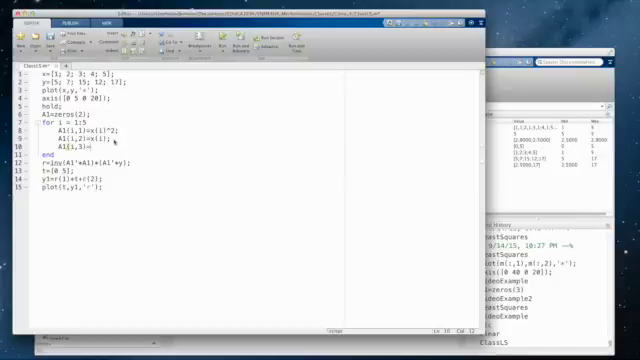
pyautogui.write('=1.0;')
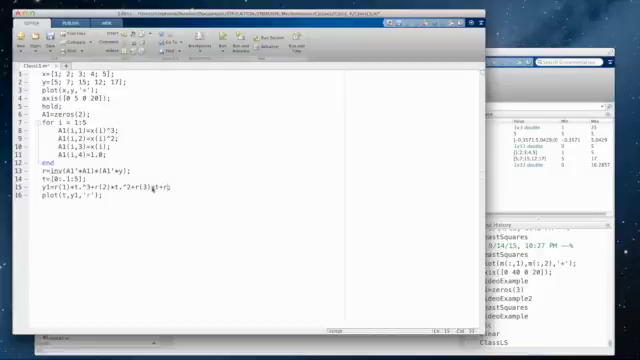
# - Finish the cubic y1 expression with the constant term +r(4)
pyautogui.write('+r(4)')
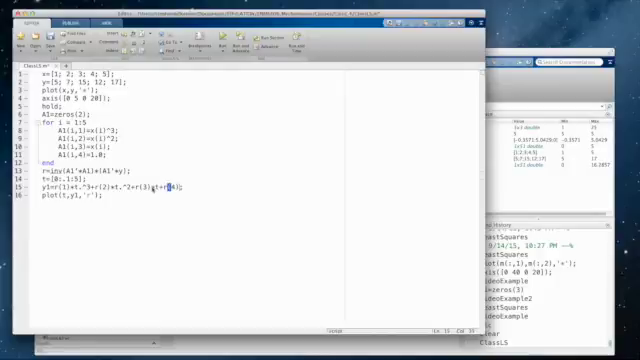